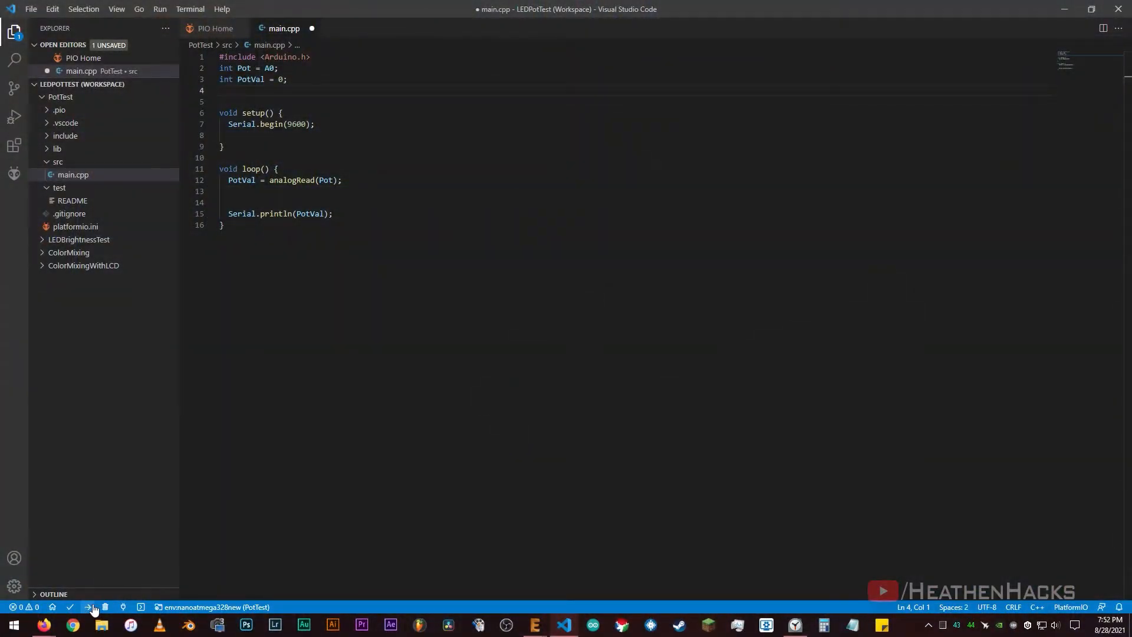
Bring up PotTest's src/main.cpp with its analogRead(A0) and Serial.println loop
left_click(92, 606)
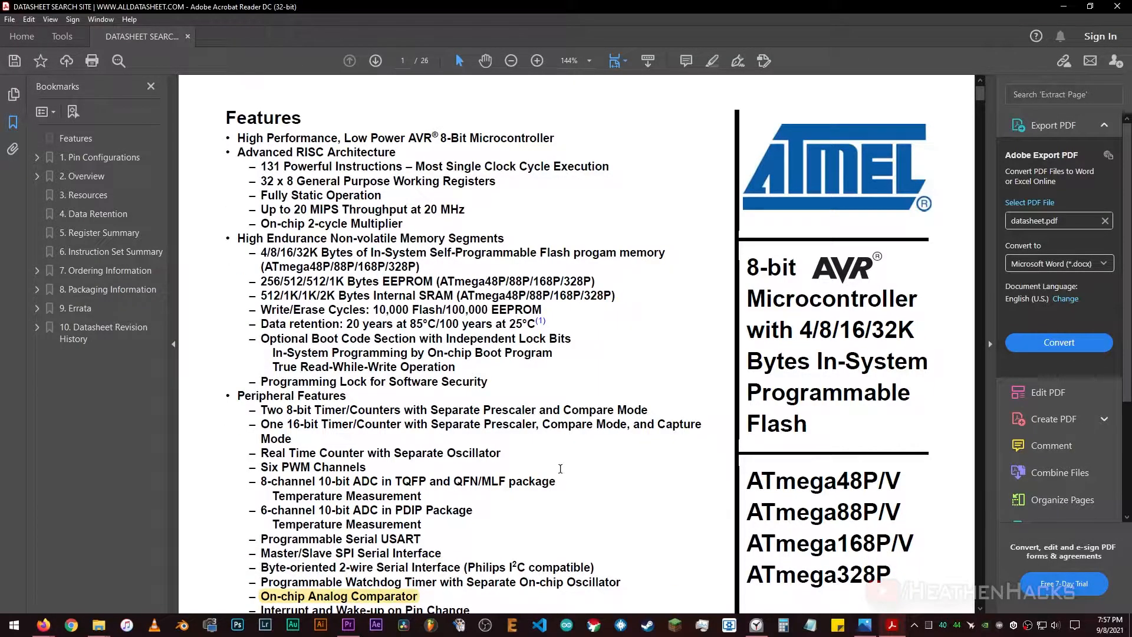
Scroll the ATmega328P datasheet to the Features list with its 10-bit ADC channels
scroll("down", 3)
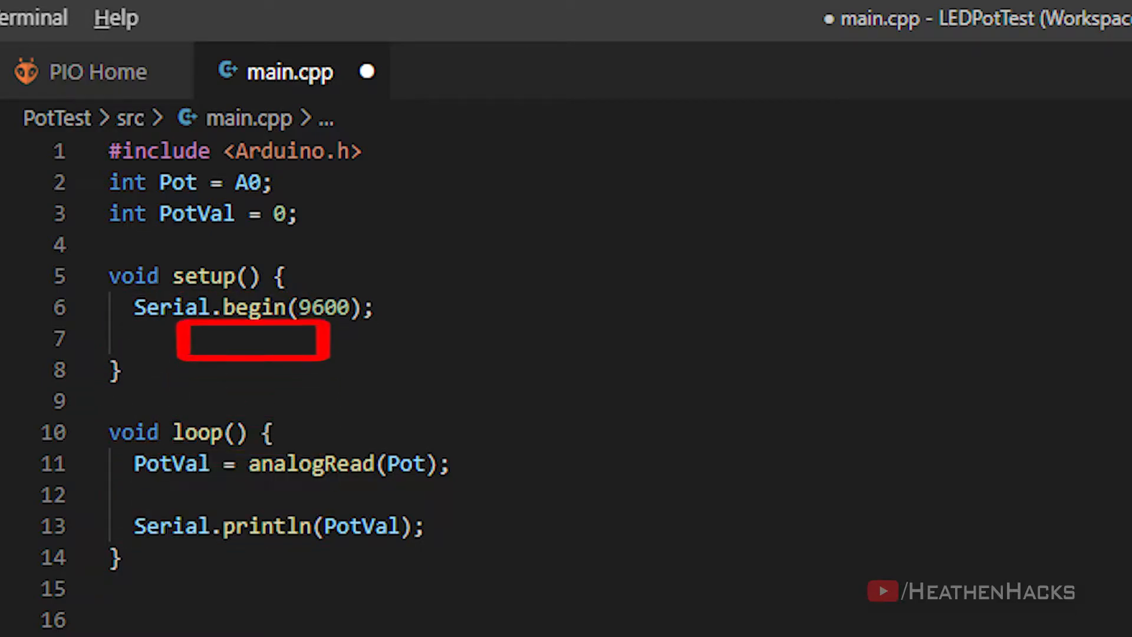
Reopen the PotTest main.cpp tab showing setup() with Serial.begin(9600)
double_click(195, 214)
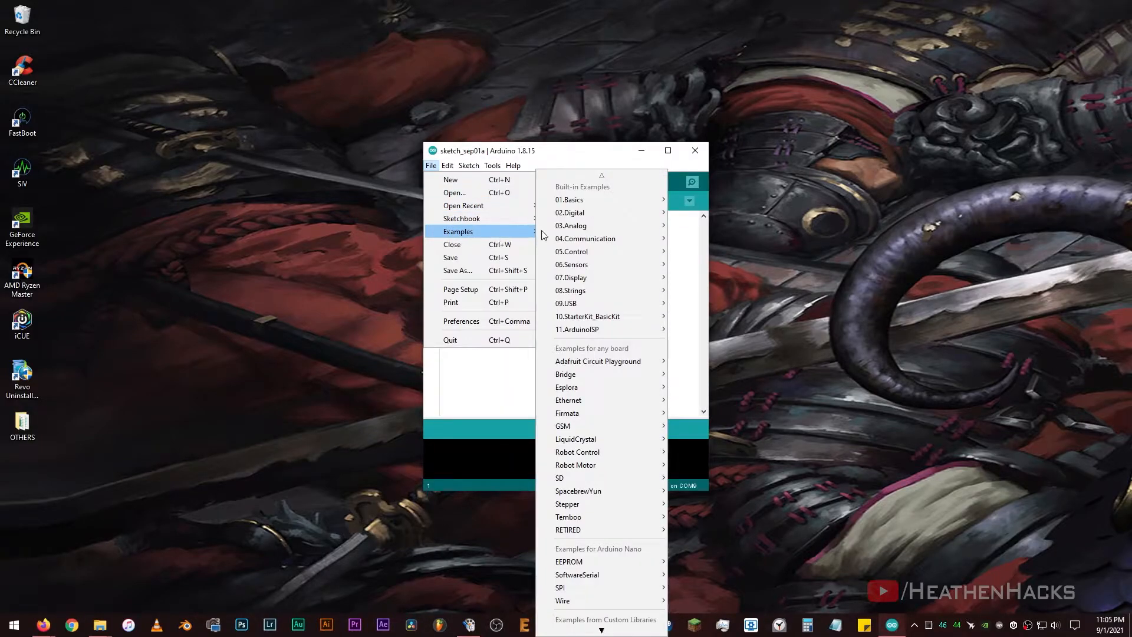
Show the built-in example categories (Basics, Digital, Analog) from the Examples menu
left_click(570, 226)
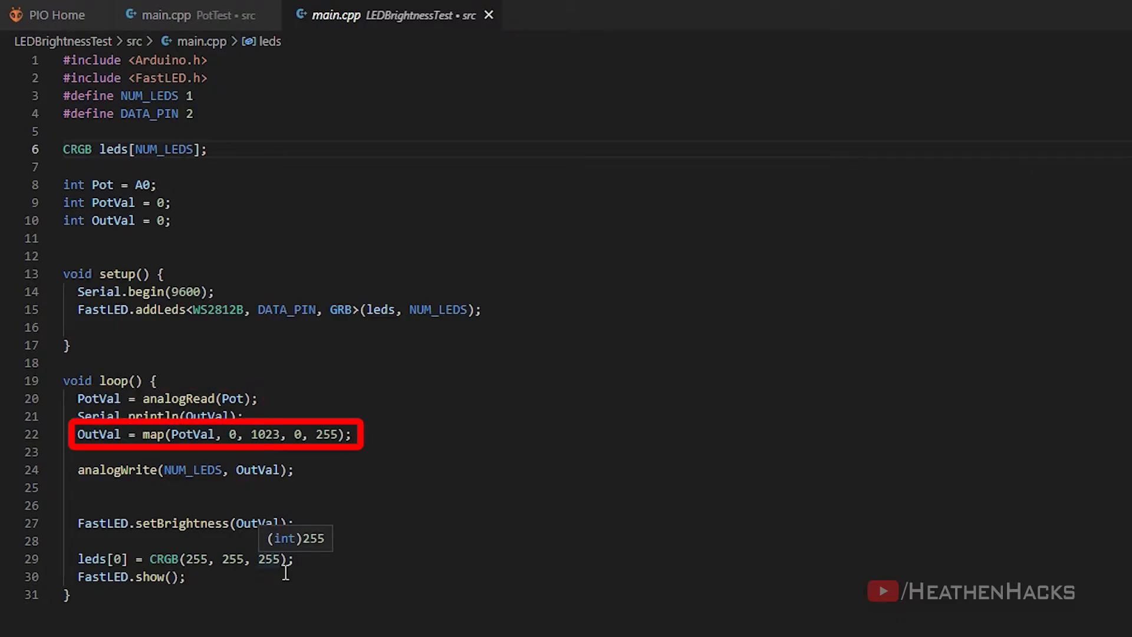
Load LEDBrightnessTest main.cpp mapping A0 to 0–255 for FastLED brightness
double_click(98, 434)
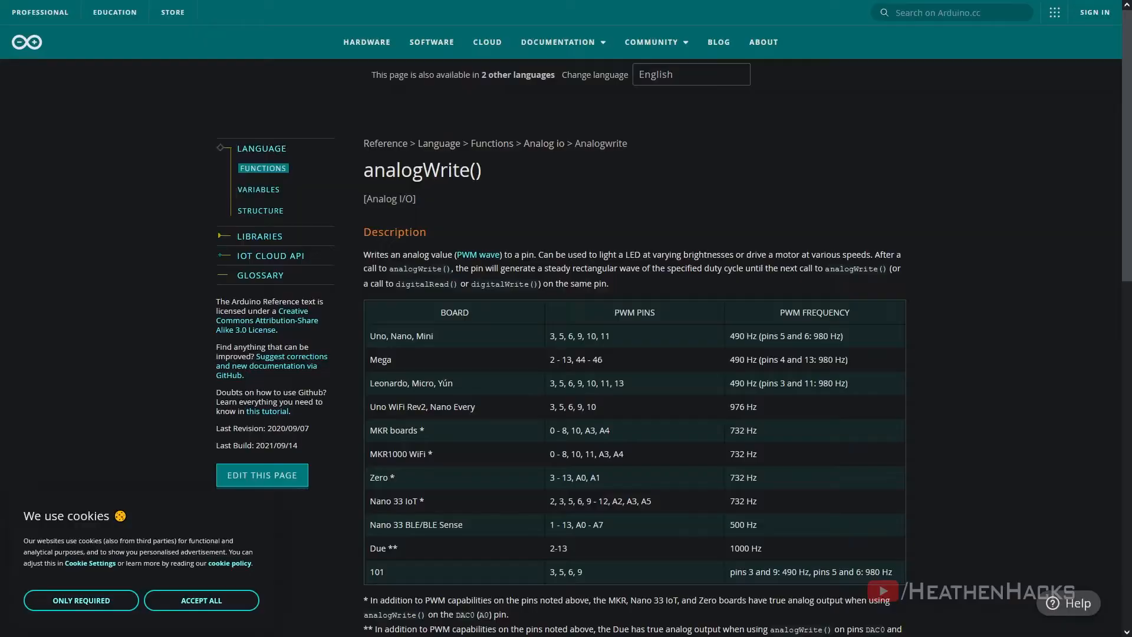
Scroll the analogWrite() reference past the PWM pin table to the example code
scroll("down", 3)
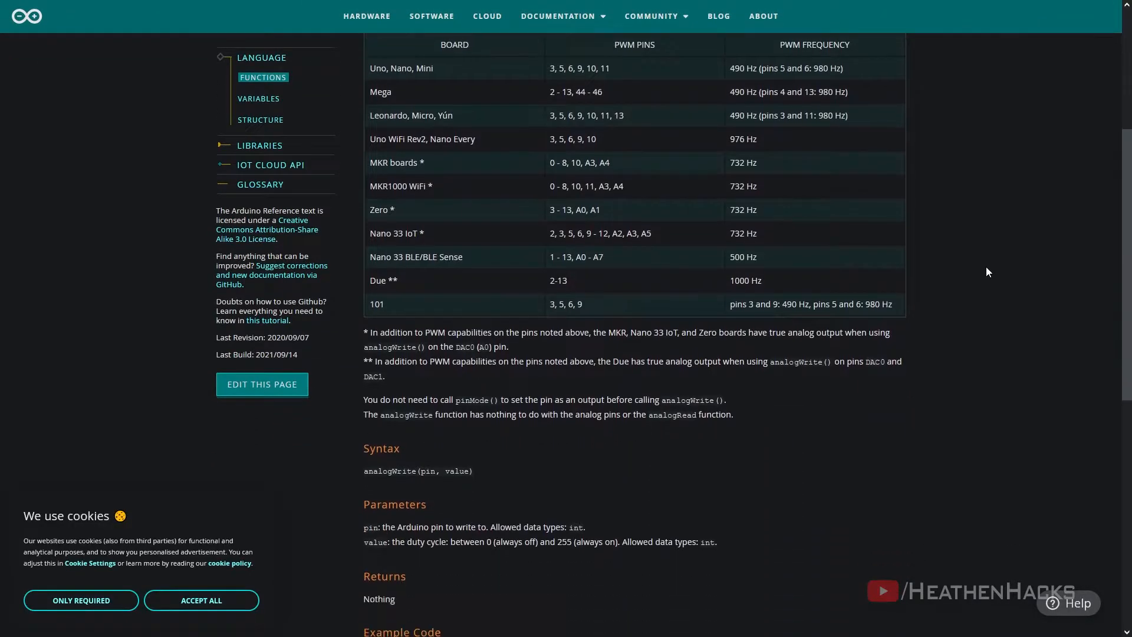
scroll("down", 3)
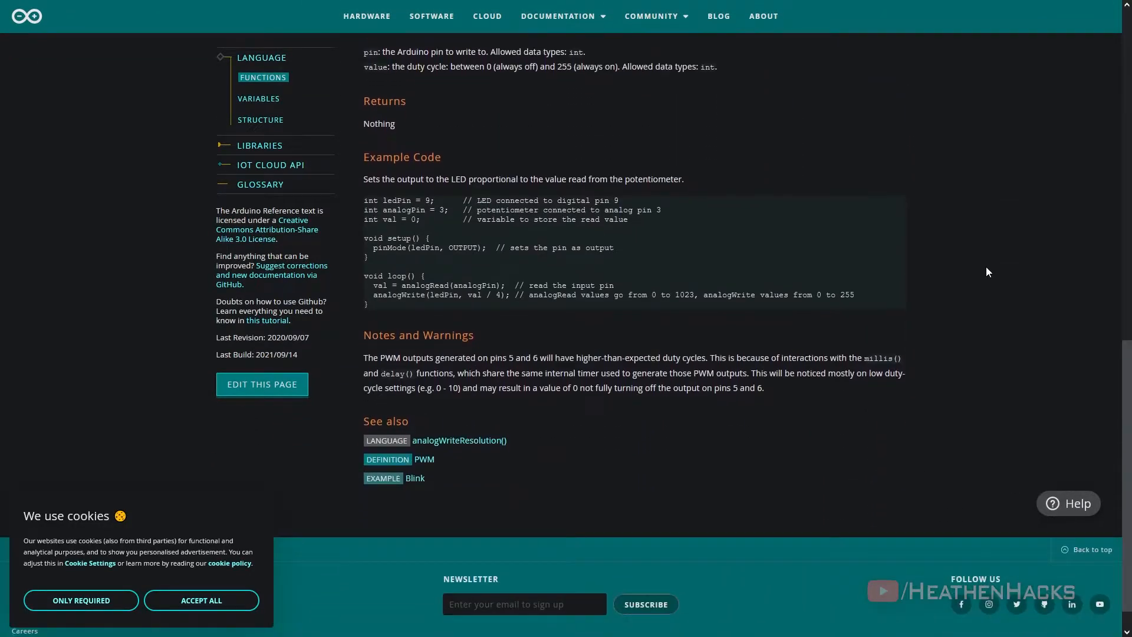
scroll("down", 3)
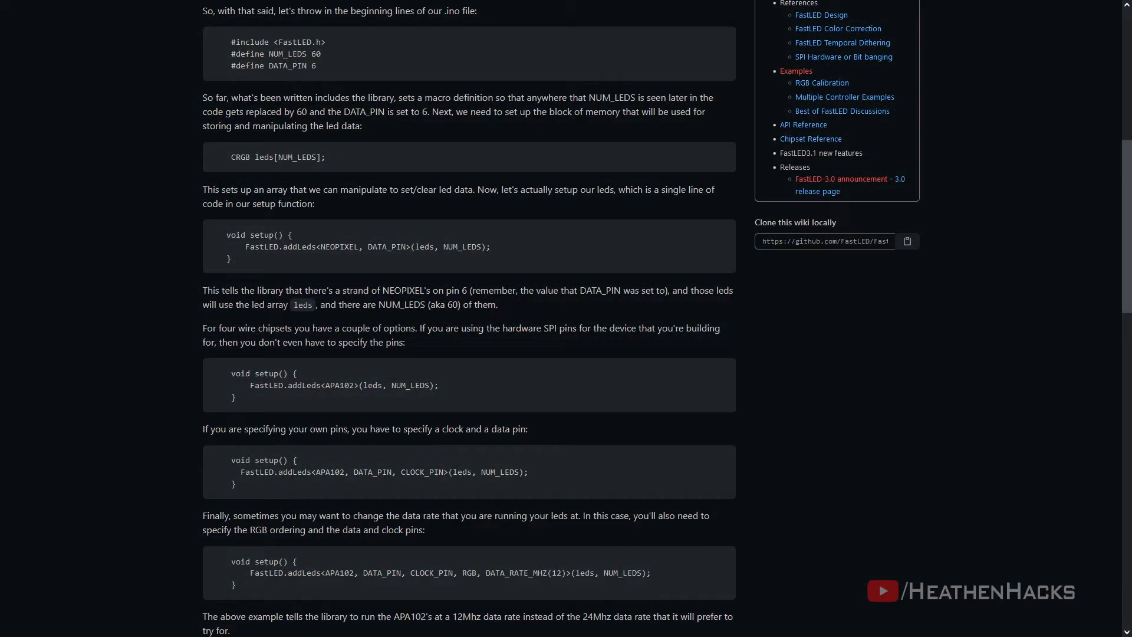
Highlight the FastLED wiki sentence about setting up the CRGB leds array
left_click_drag(203, 189, 398, 188)
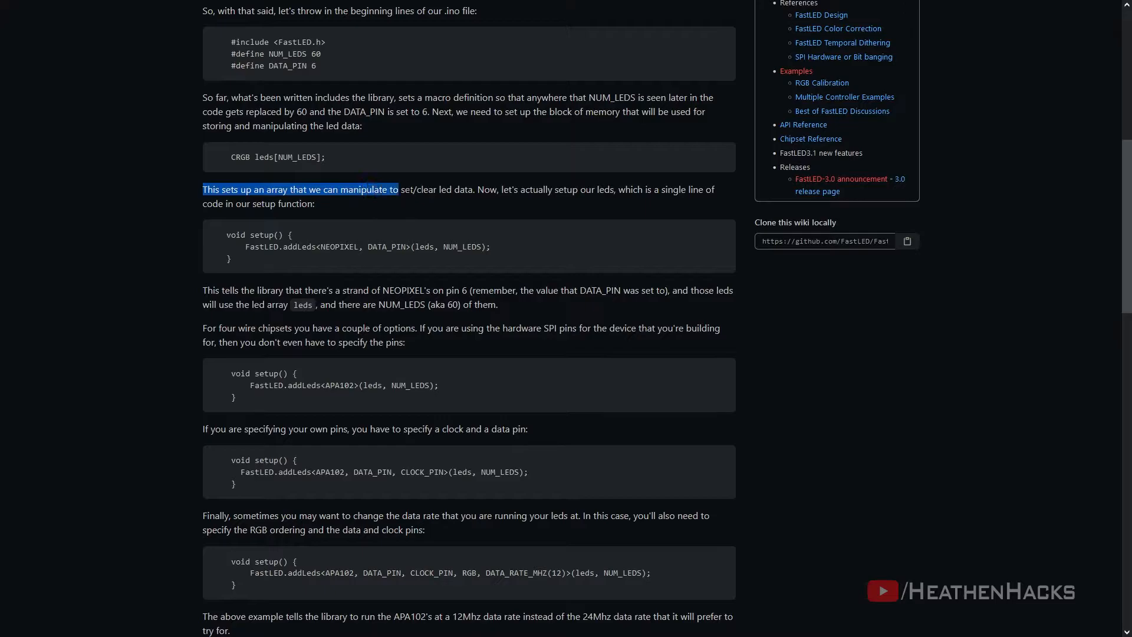
left_click_drag(398, 189, 475, 188)
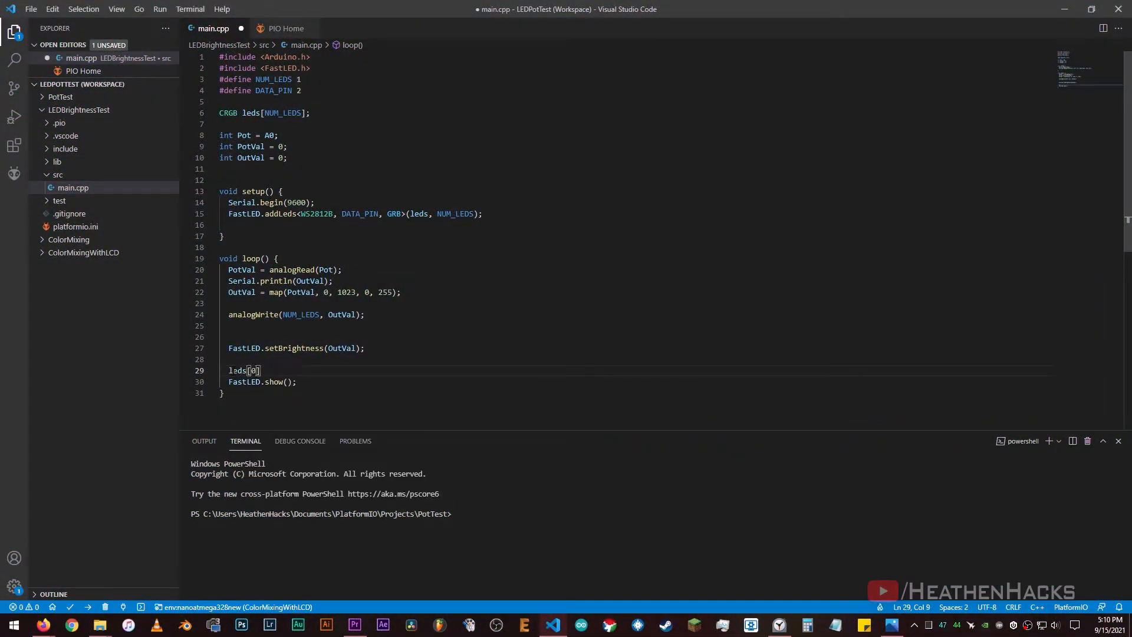
Change line 29 so leds[0] is assigned the named colour CRGB::White
type("= CRGB:: Whi")
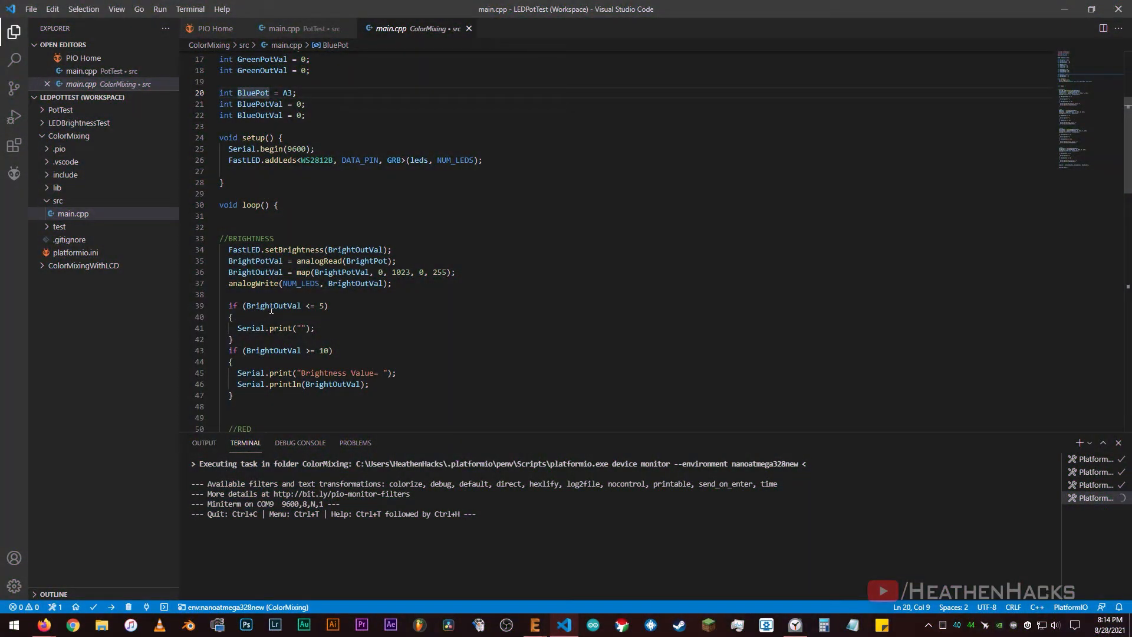
left_click(326, 305)
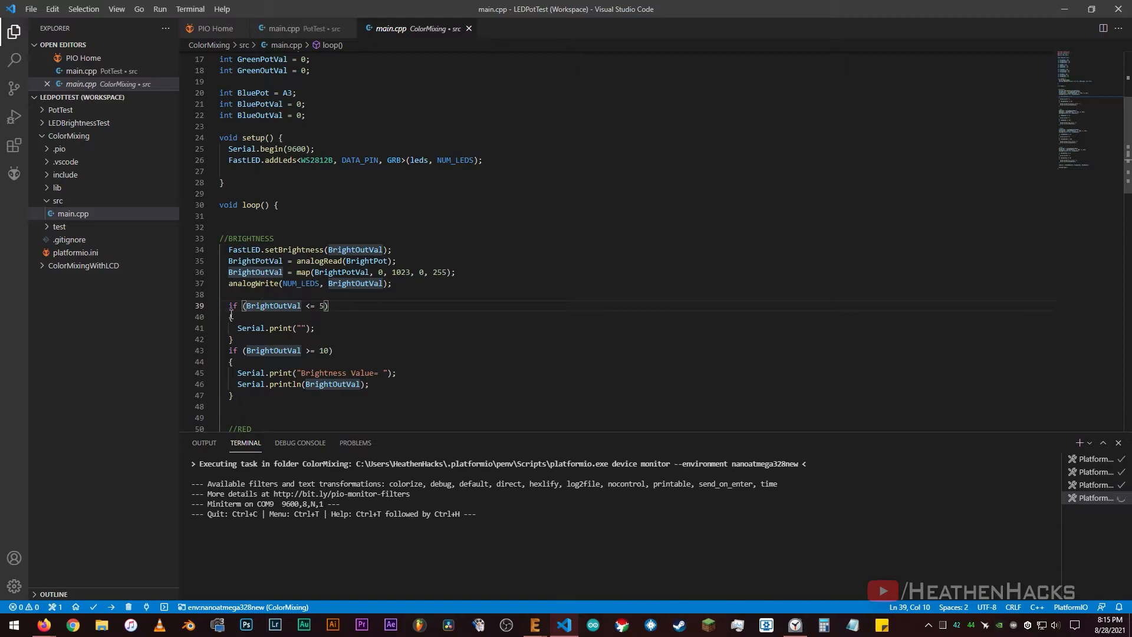
scroll("down", 3)
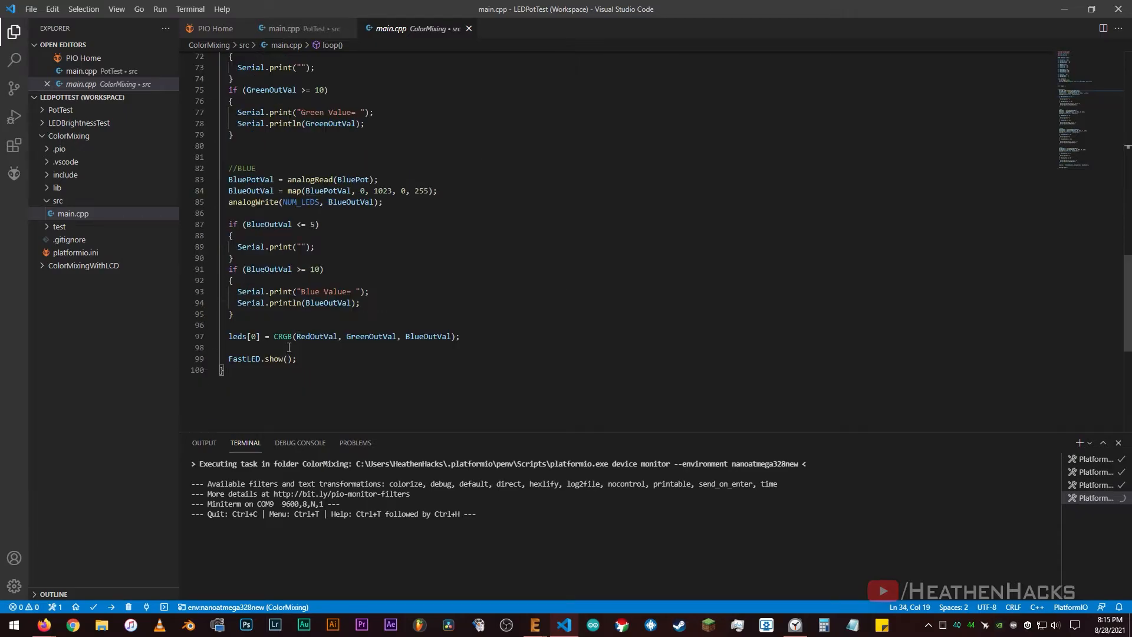
left_click(463, 336)
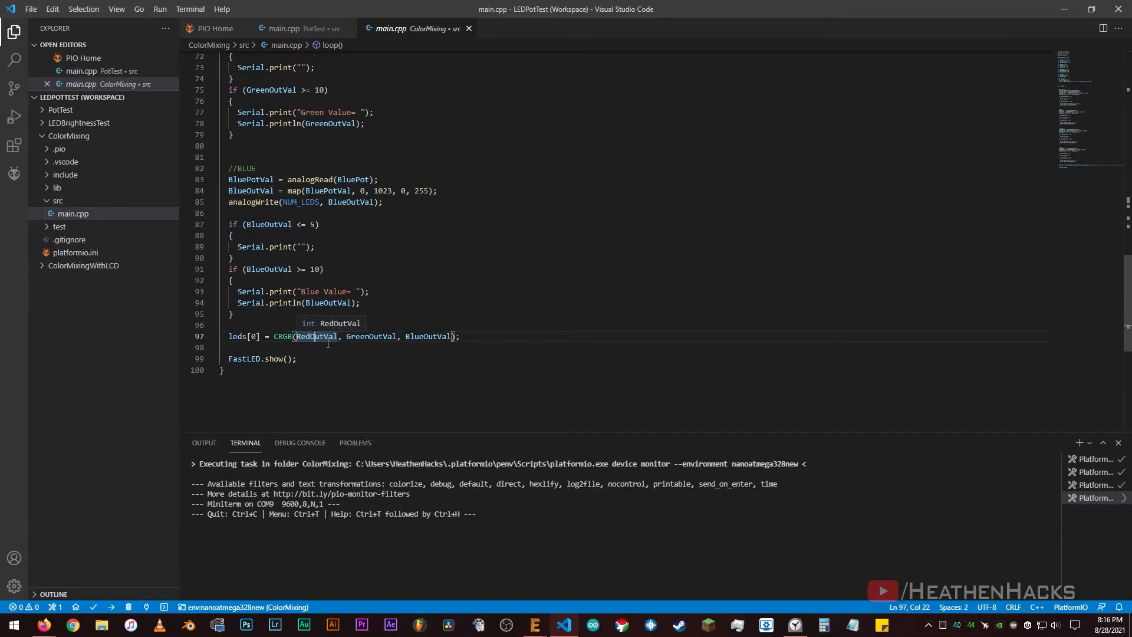
mouse_move(370, 336)
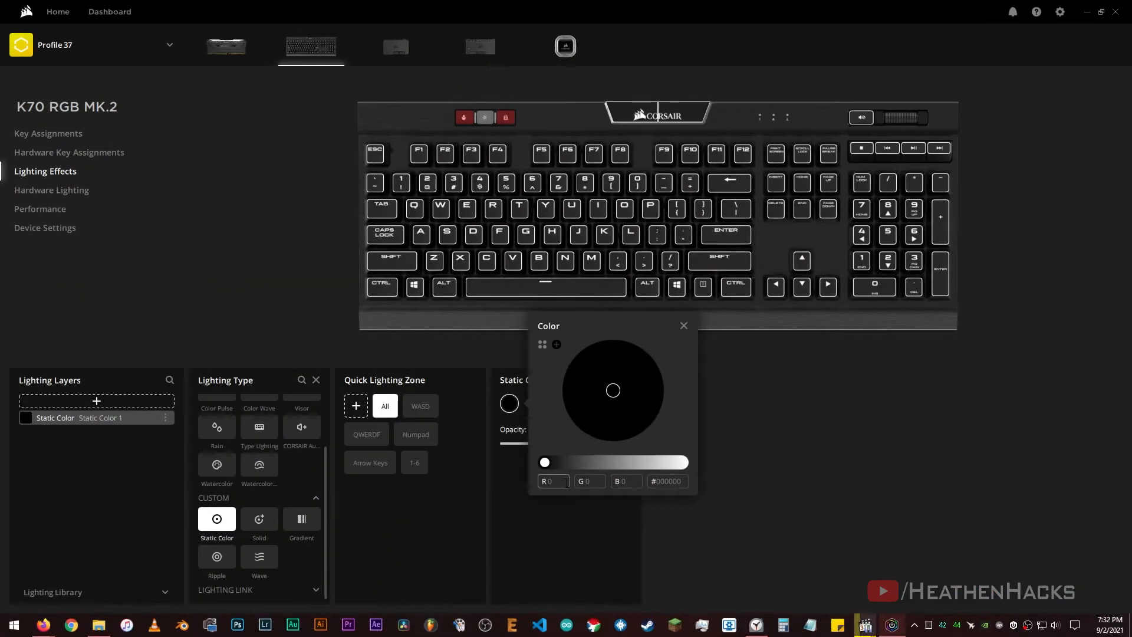
Set the K70 static colour to magenta with R 255 and B 255
left_click(562, 391)
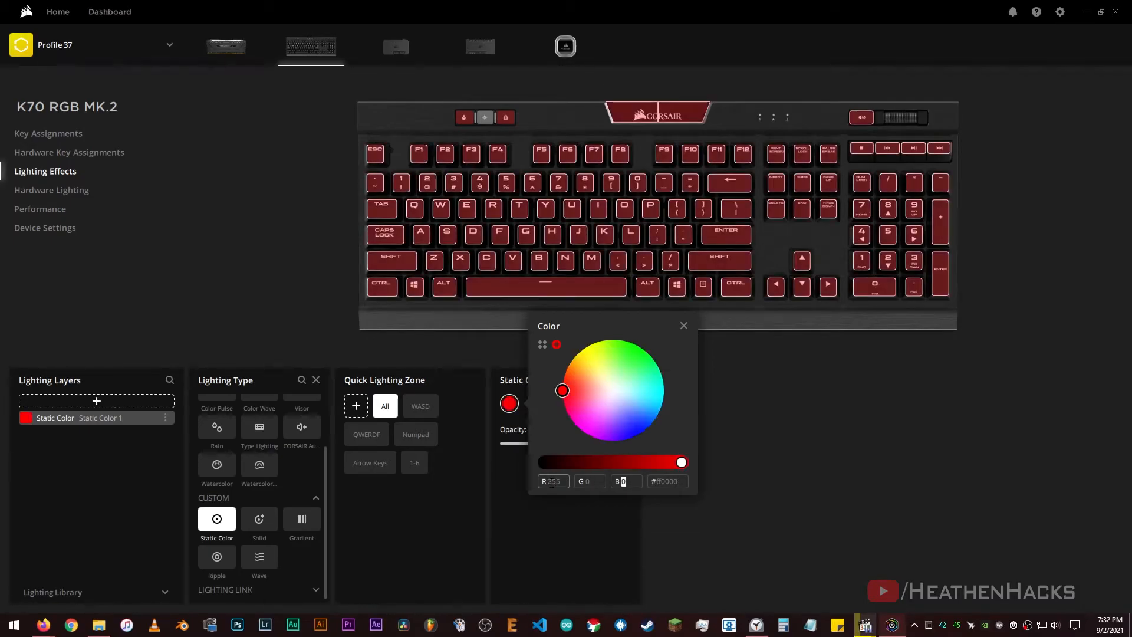
left_click(587, 434)
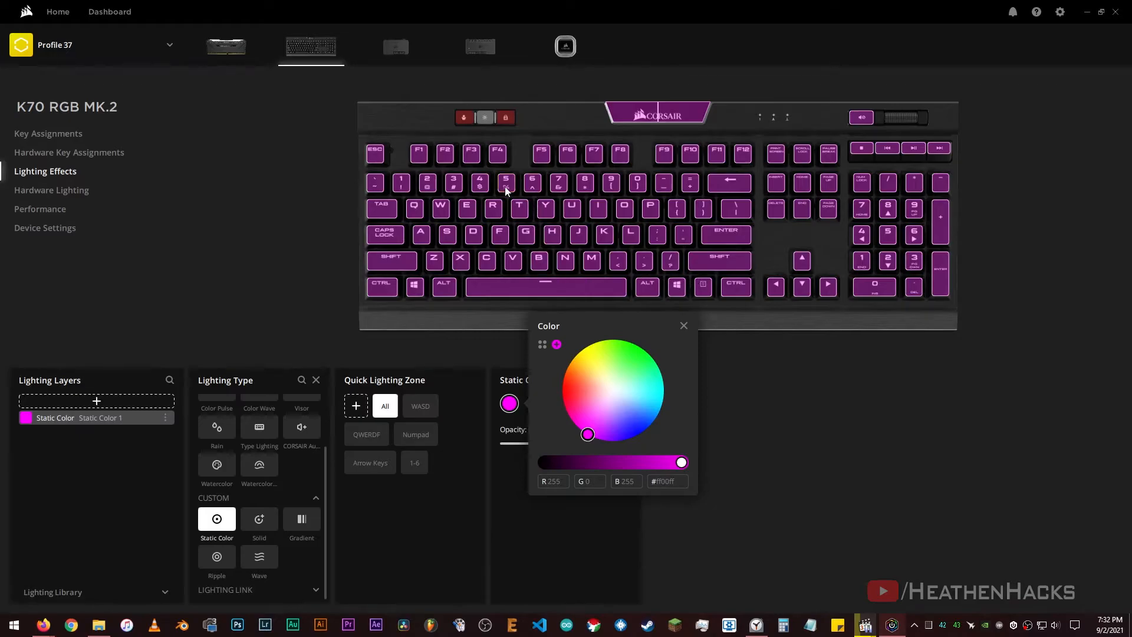
mouse_move(617, 423)
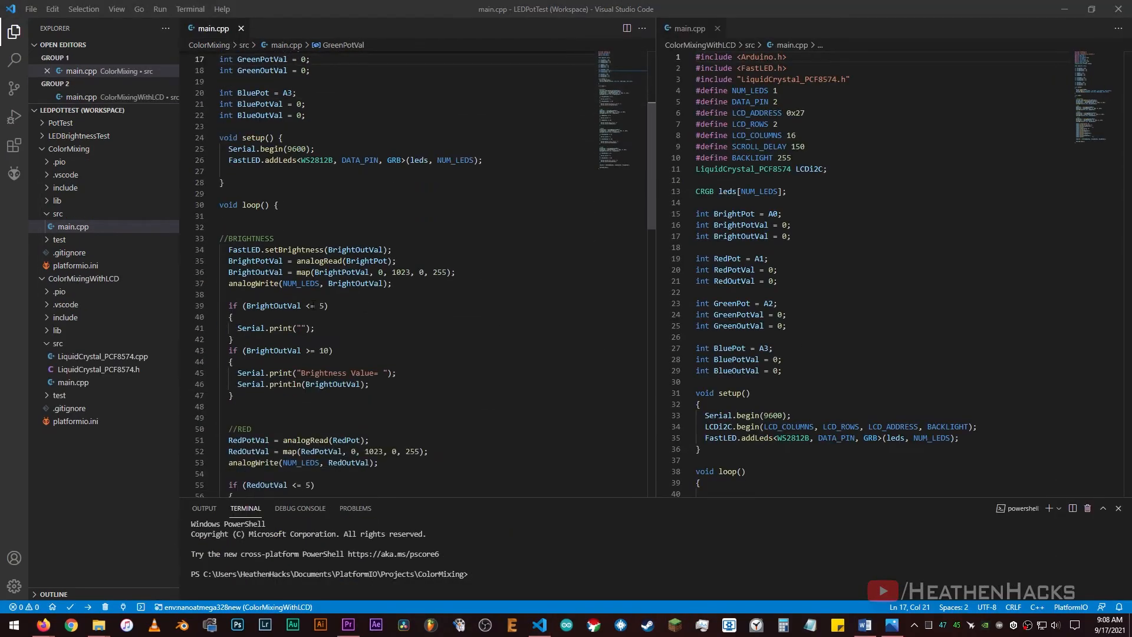
left_click_drag(229, 372, 232, 395)
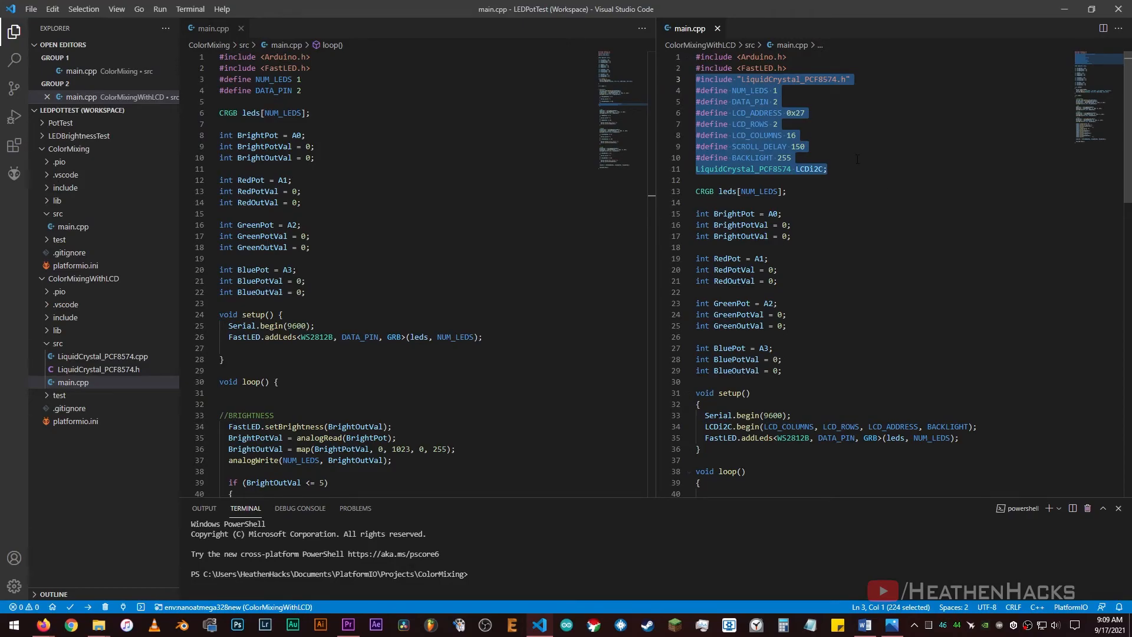
scroll("down", 3)
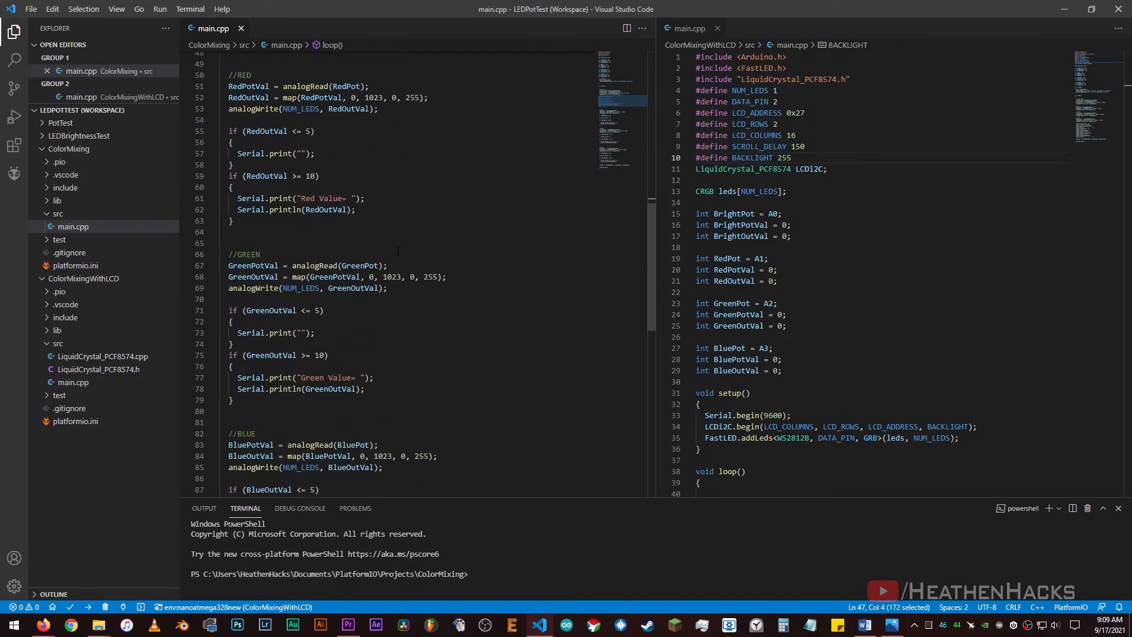